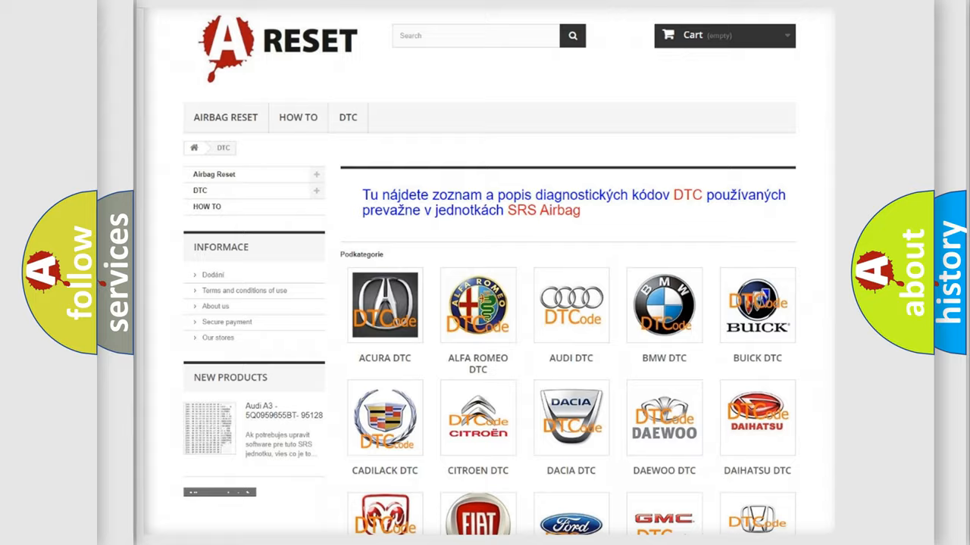
Open the FIAT DTC tile and scroll through its airbag codes down to the B1 codes
{"action": "scroll", "scroll_direction": "down", "scroll_amount": 3}
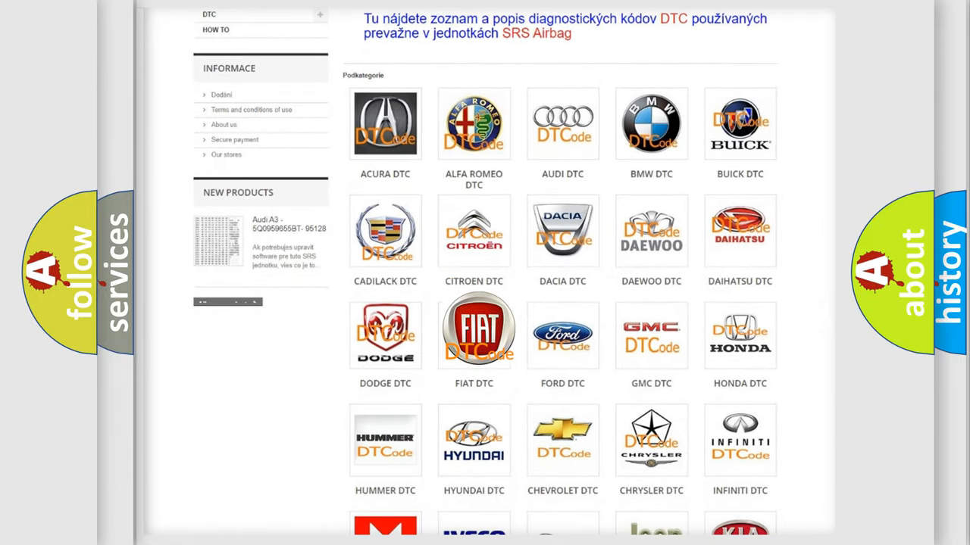
{"action": "left_click", "coordinate": [473, 335]}
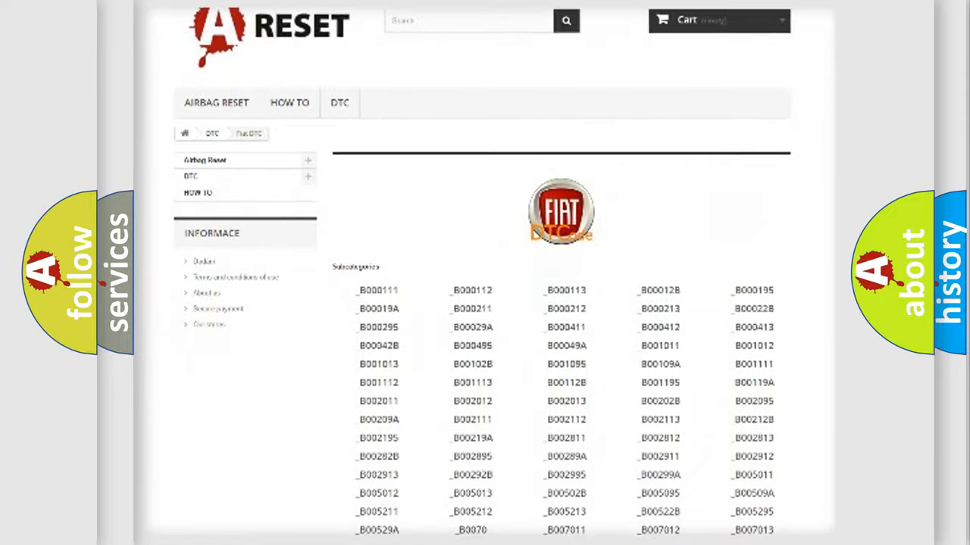
{"action": "scroll", "scroll_direction": "down", "scroll_amount": 3}
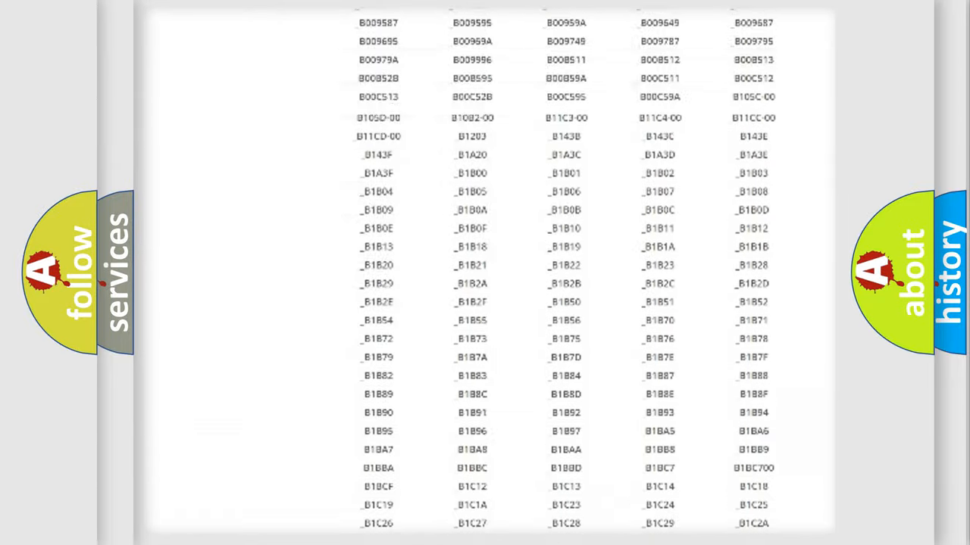